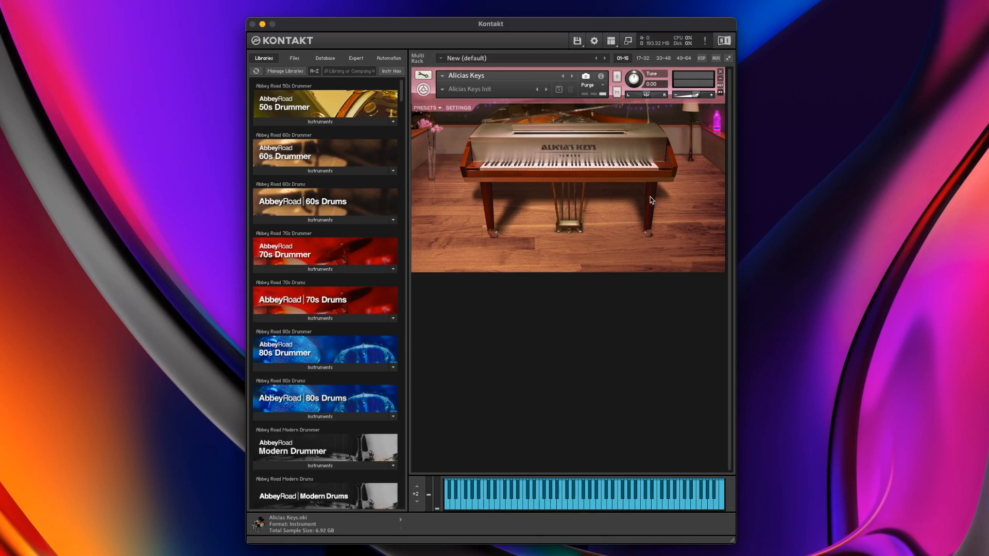
pyautogui.moveTo(637, 156)
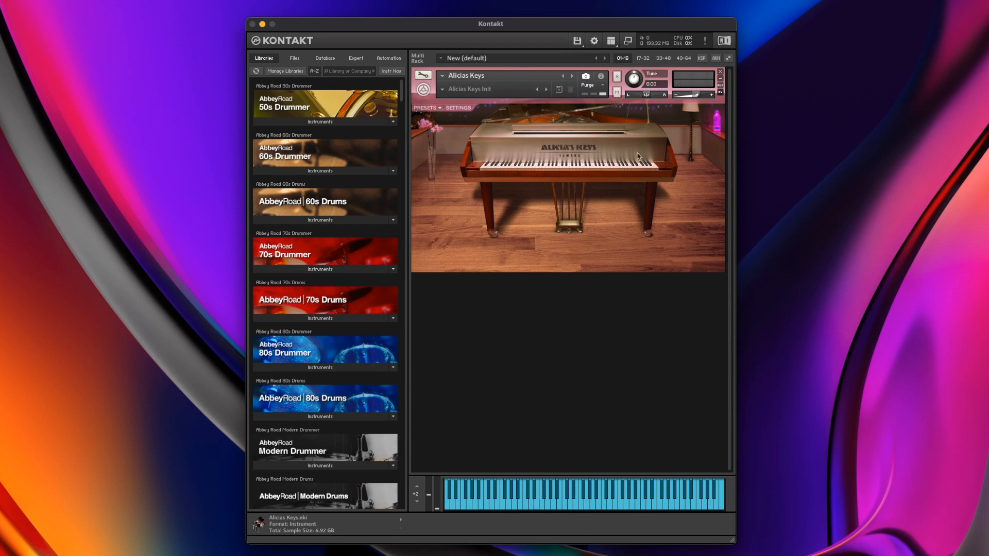